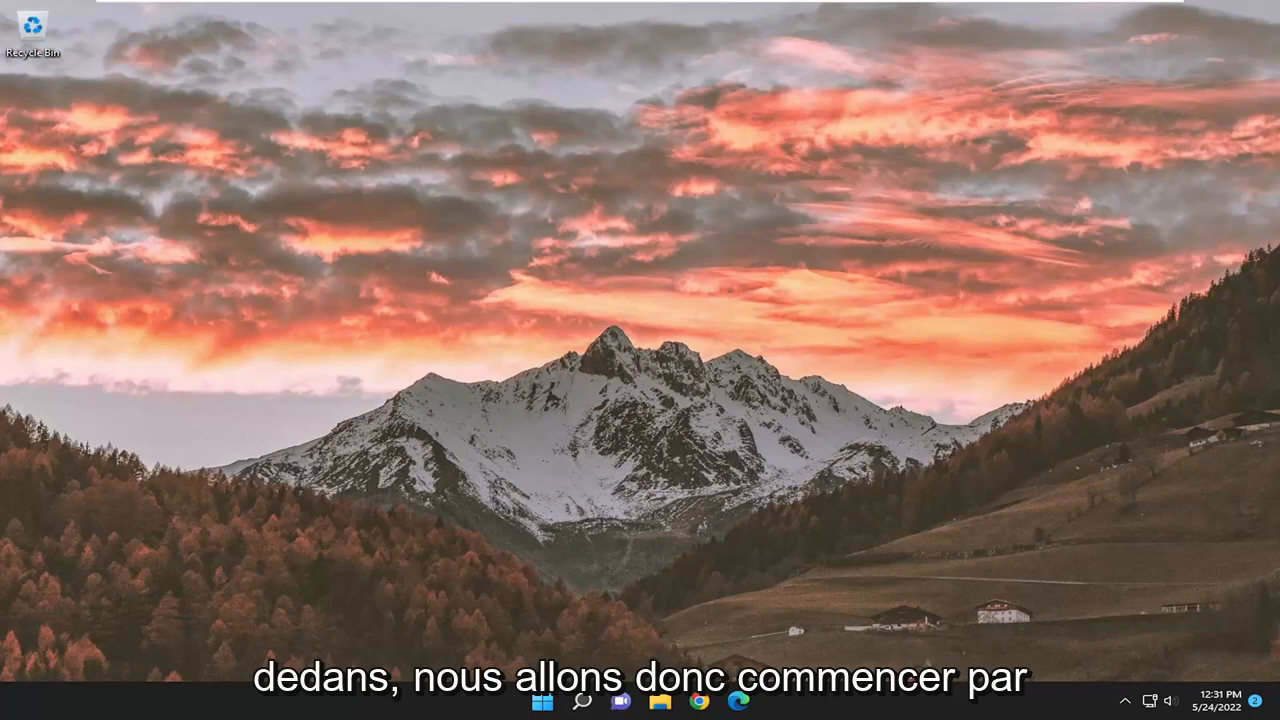
Search for 'control panel' and open Control Panel's Programs and Features list
left_click(581, 701)
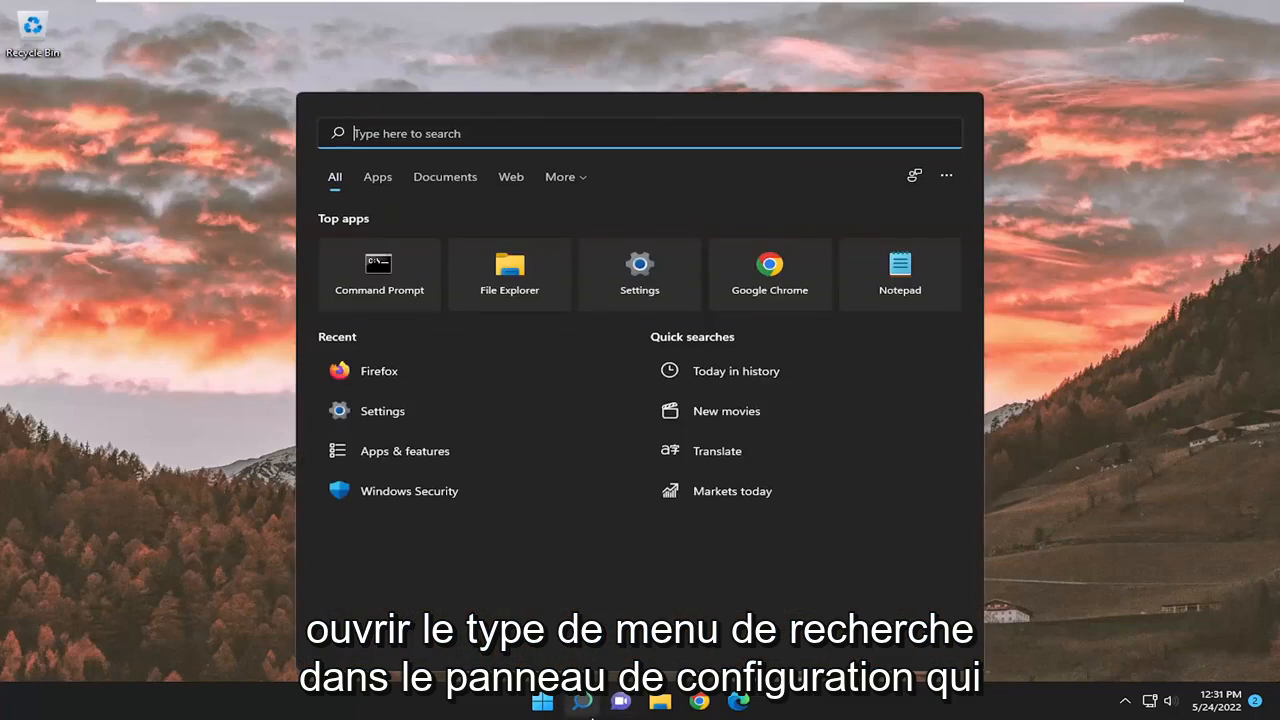
type("control panel")
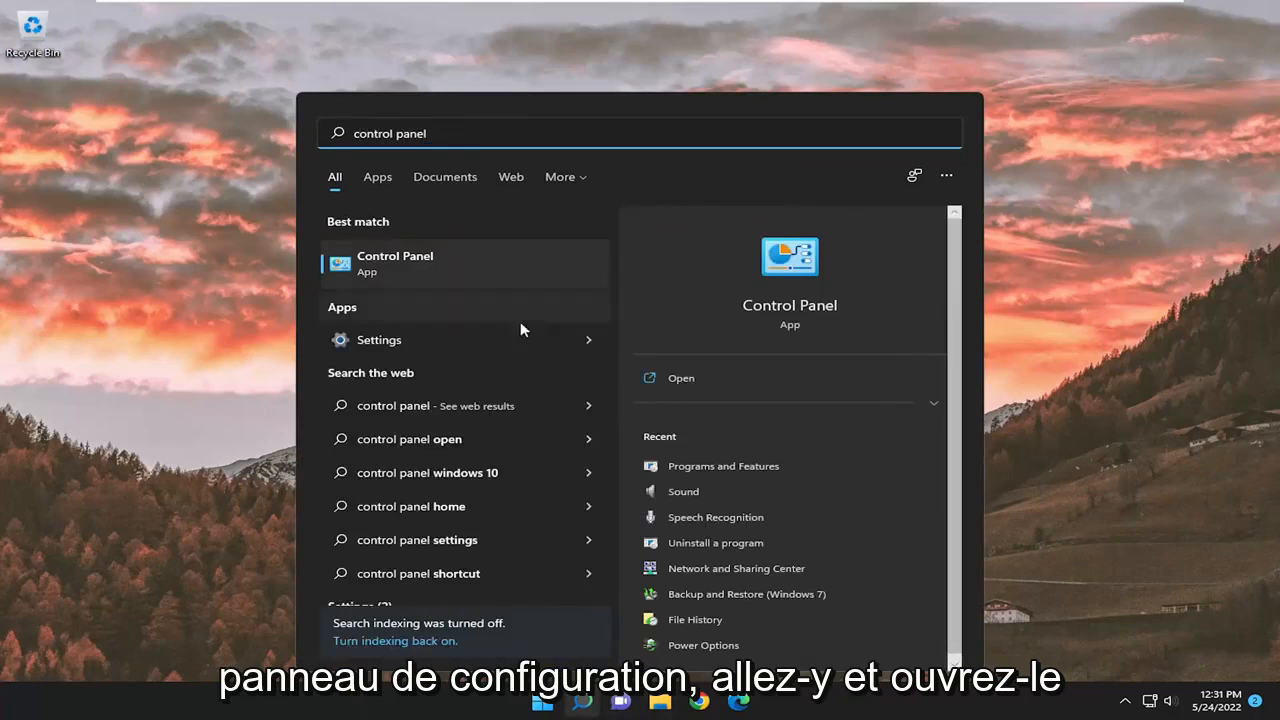
left_click(395, 262)
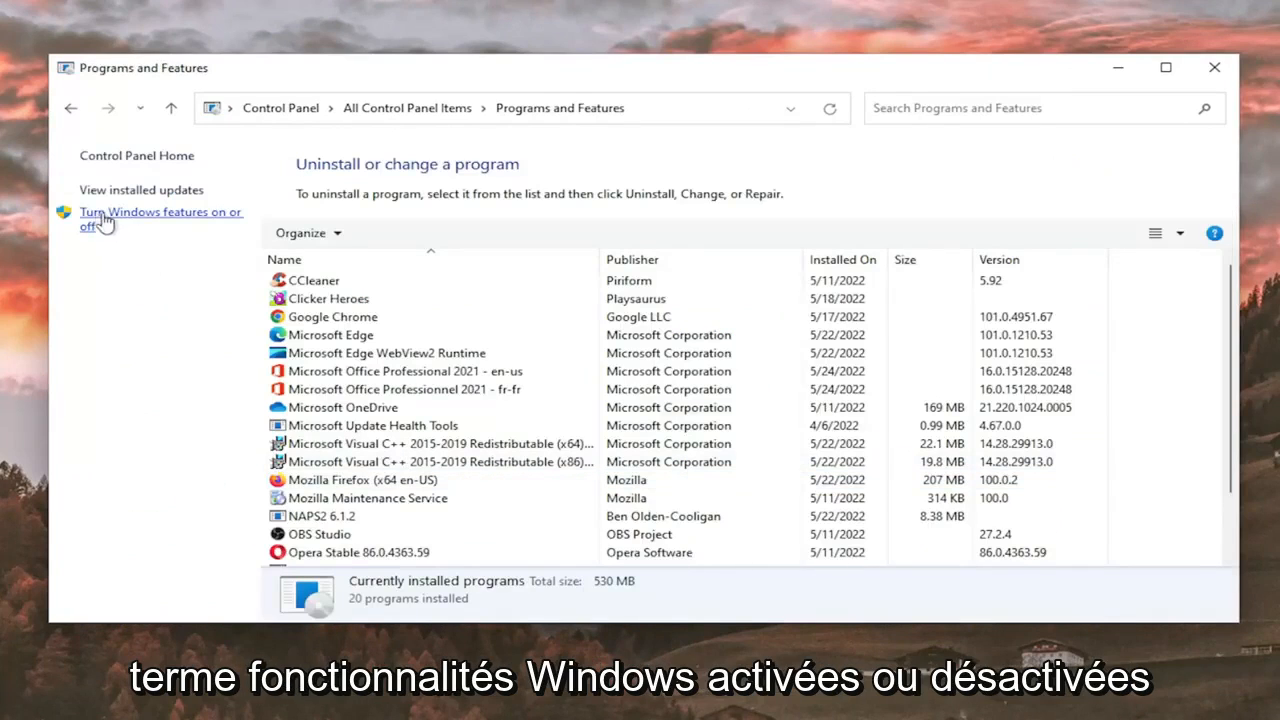
Turn off .NET Framework 3.5 and .NET Framework 4.8 Advanced Services in Windows Features
left_click(160, 218)
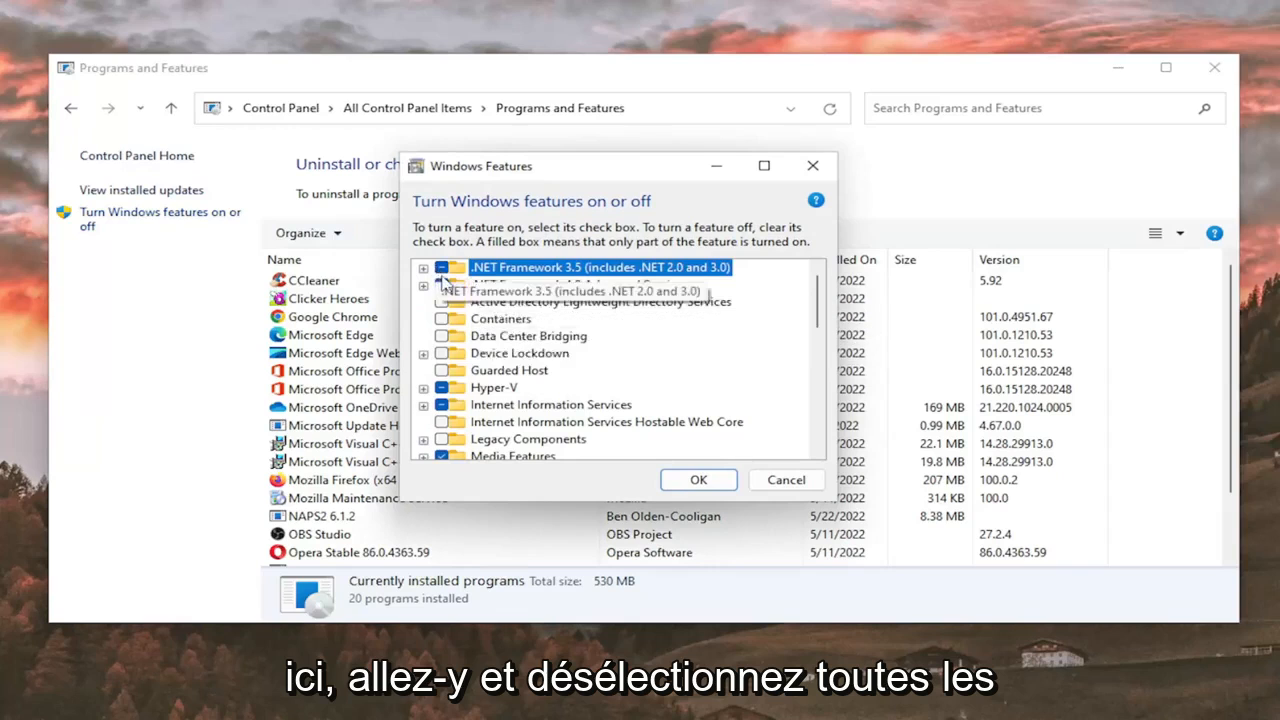
left_click(440, 267)
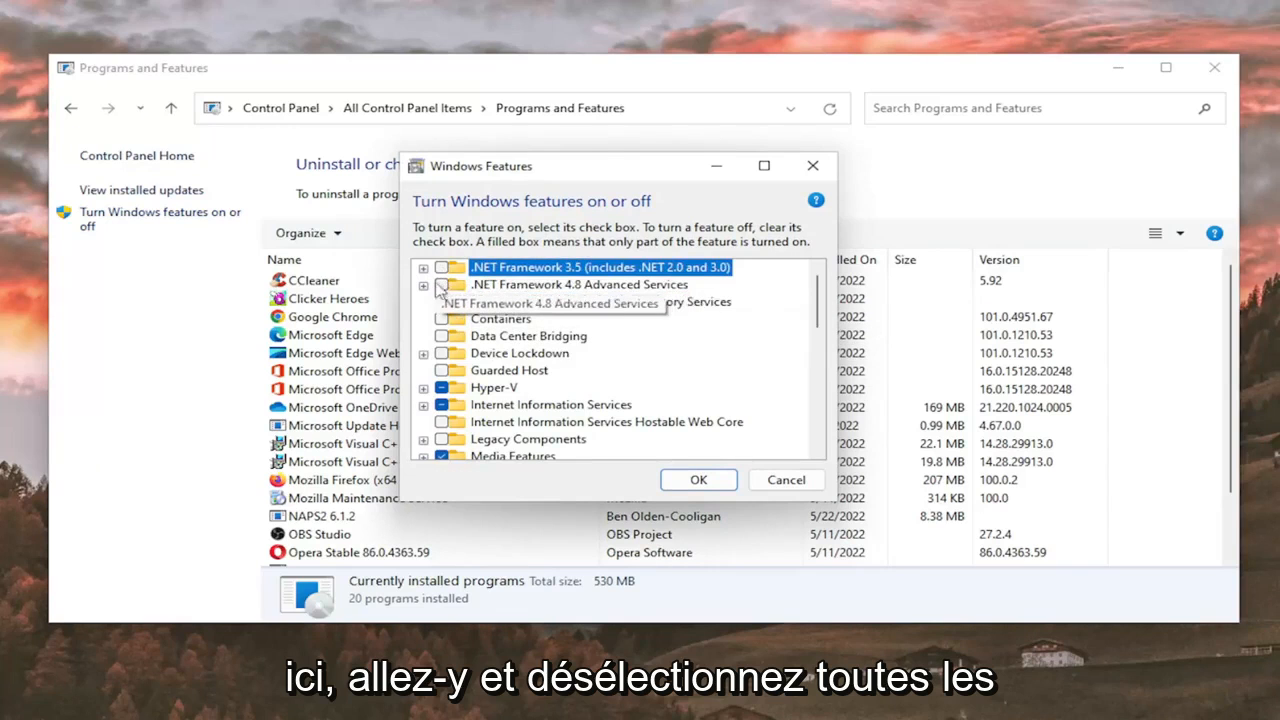
left_click(698, 479)
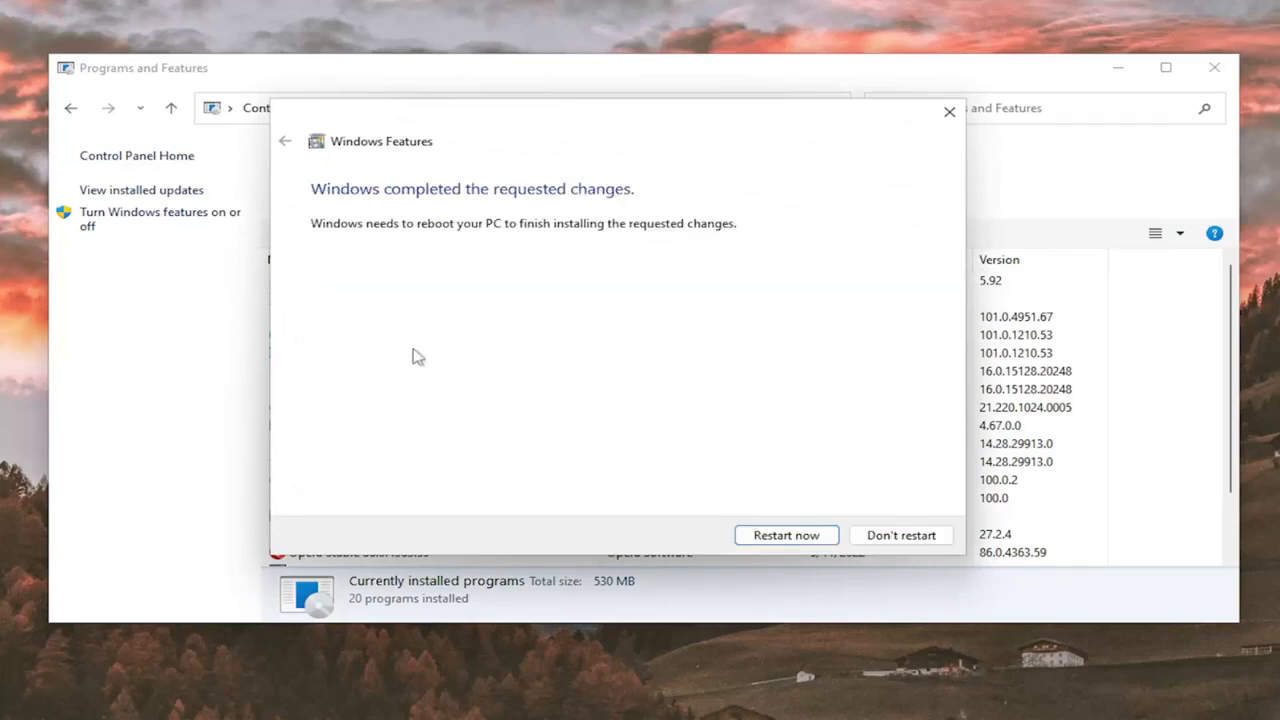
Decline the restart with Don't restart and close the Control Panel windows
left_click(786, 535)
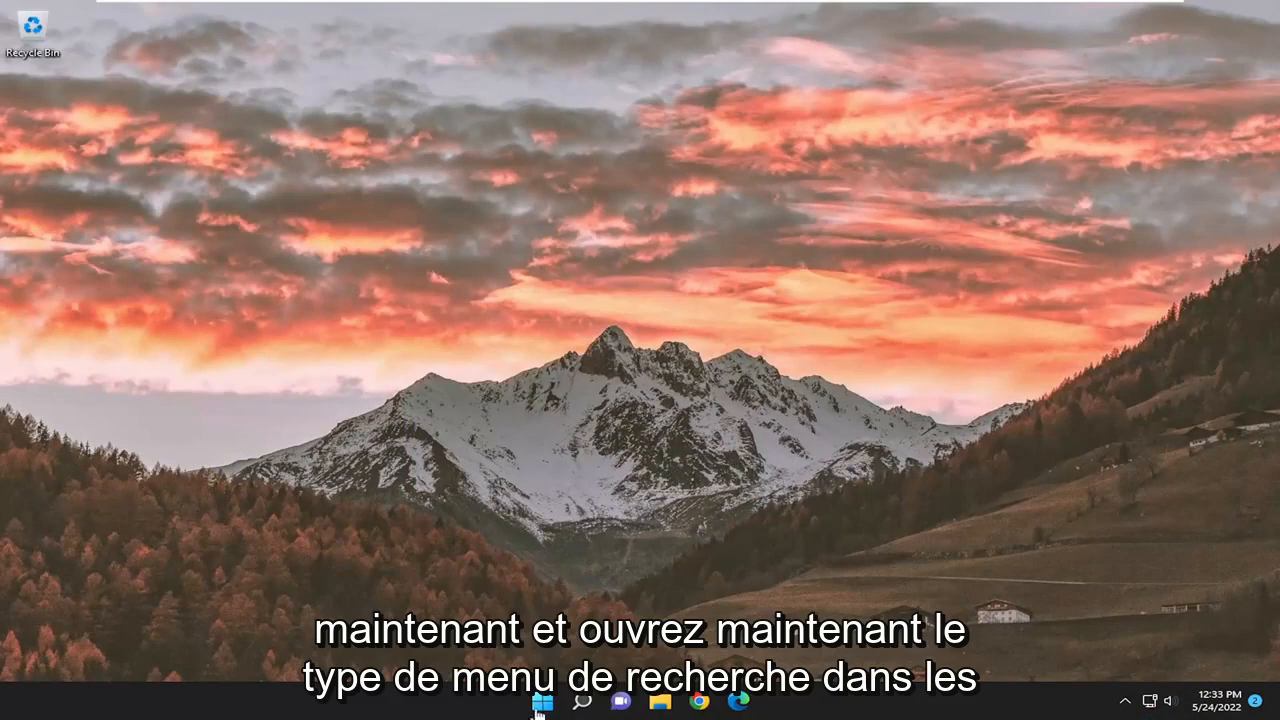
Search 'windows feat' and re-enable both .NET Framework features in Windows Features
left_click(583, 700)
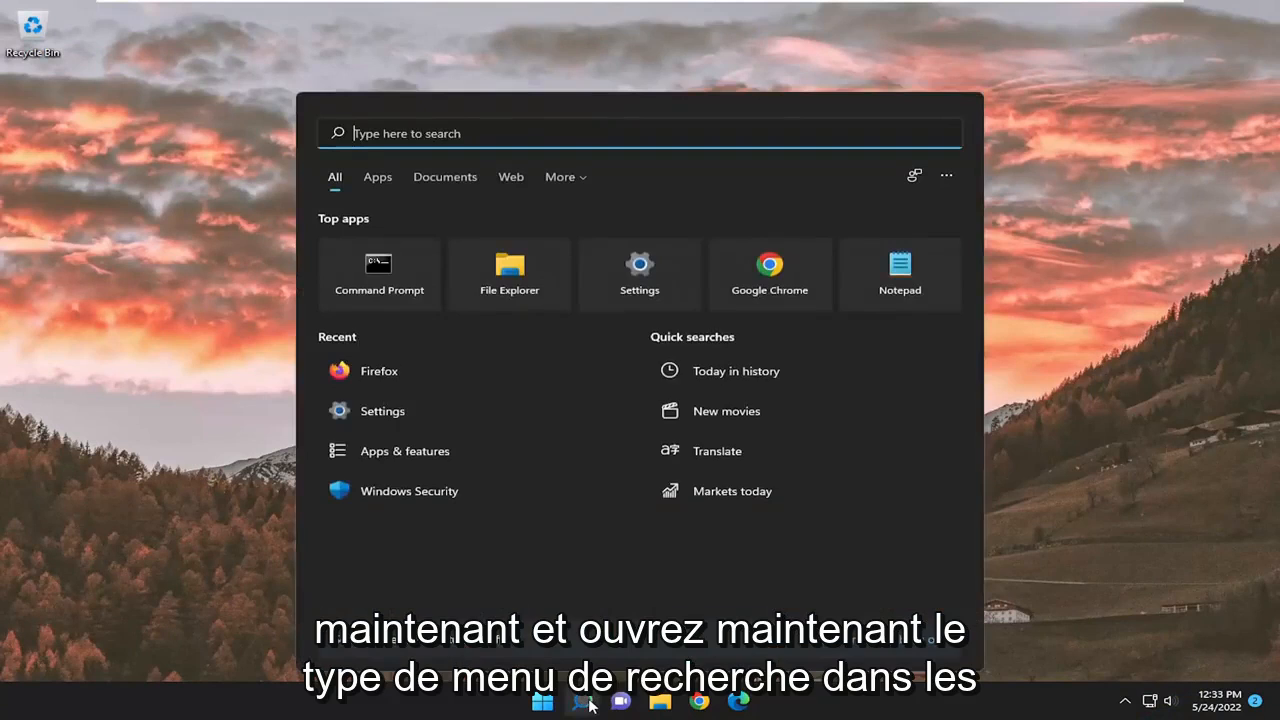
type("windows feat")
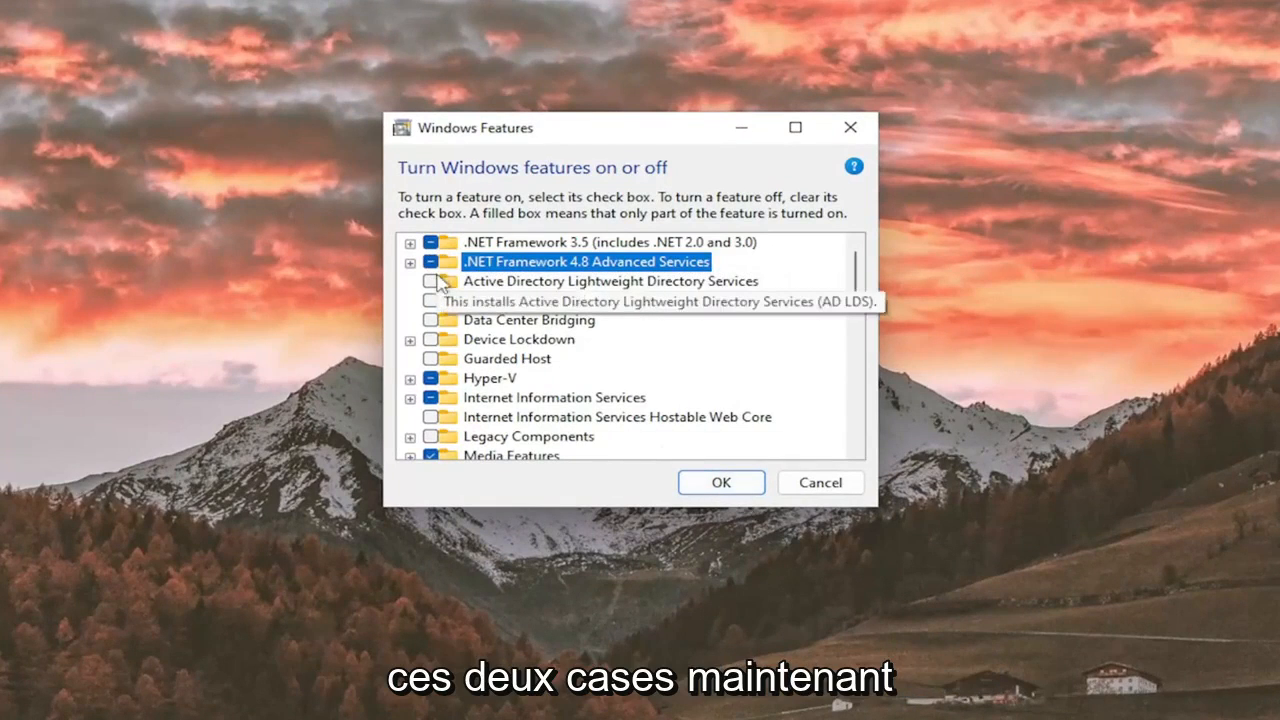
left_click(721, 482)
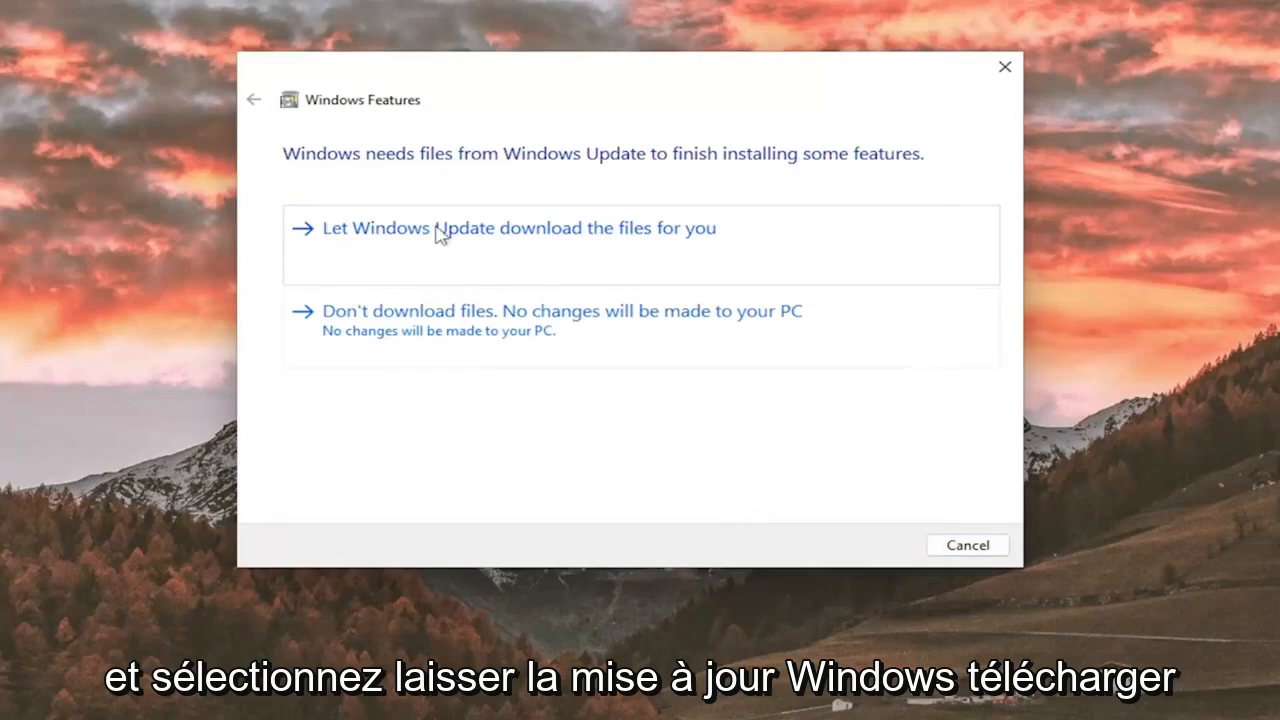
mouse_move(603, 247)
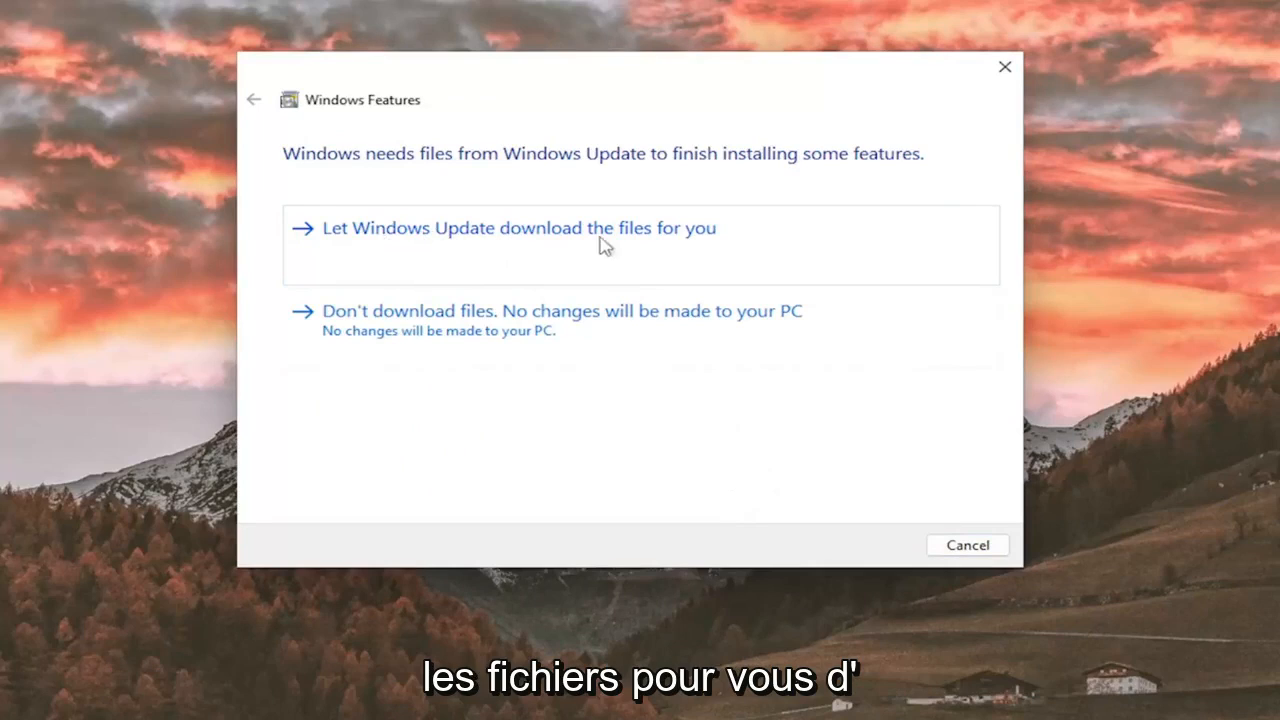
Let Windows Update download the .NET files, then close the completion notice
left_click(517, 227)
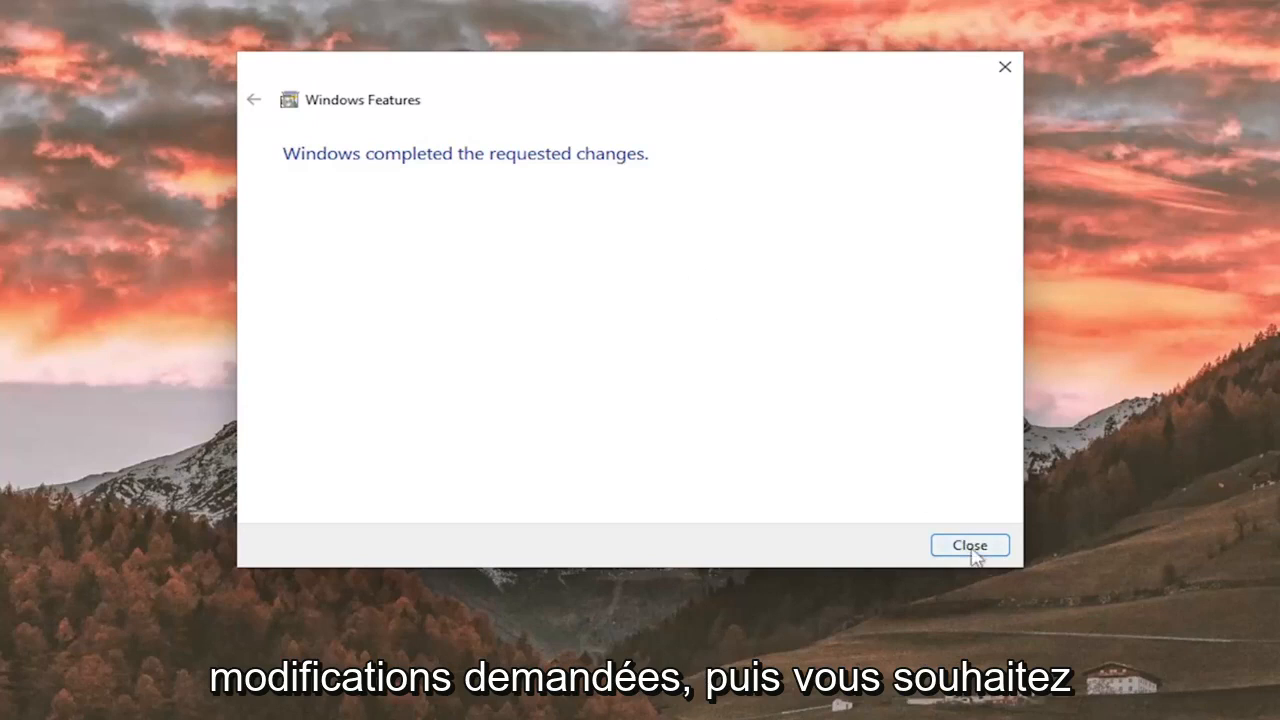
left_click(968, 545)
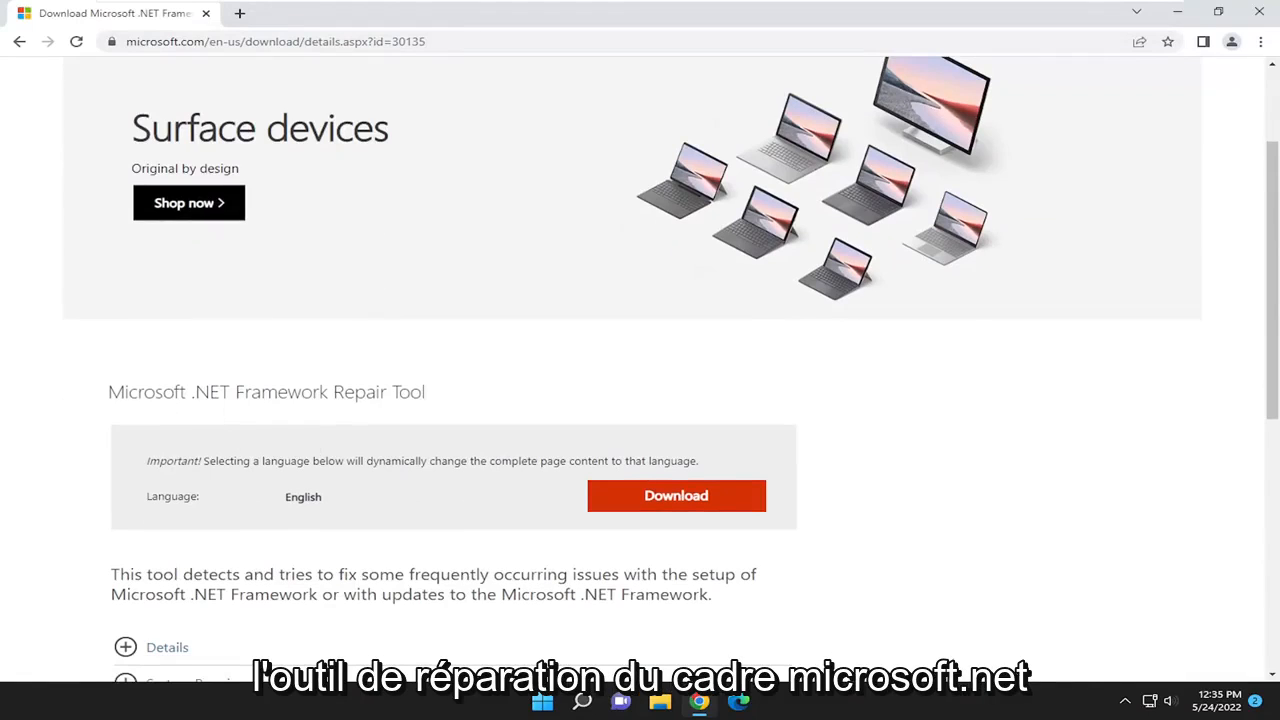
mouse_move(676, 496)
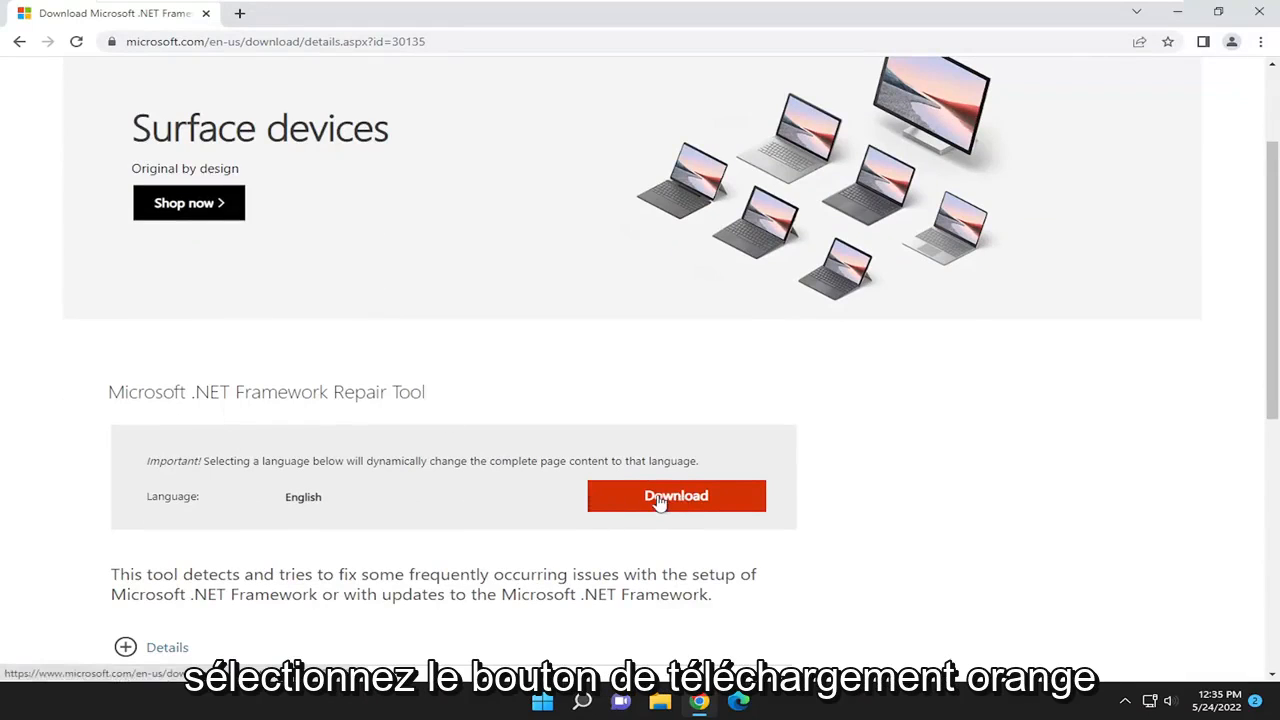
Download the .NET Framework Repair Tool from the Microsoft download page in Chrome
left_click(676, 495)
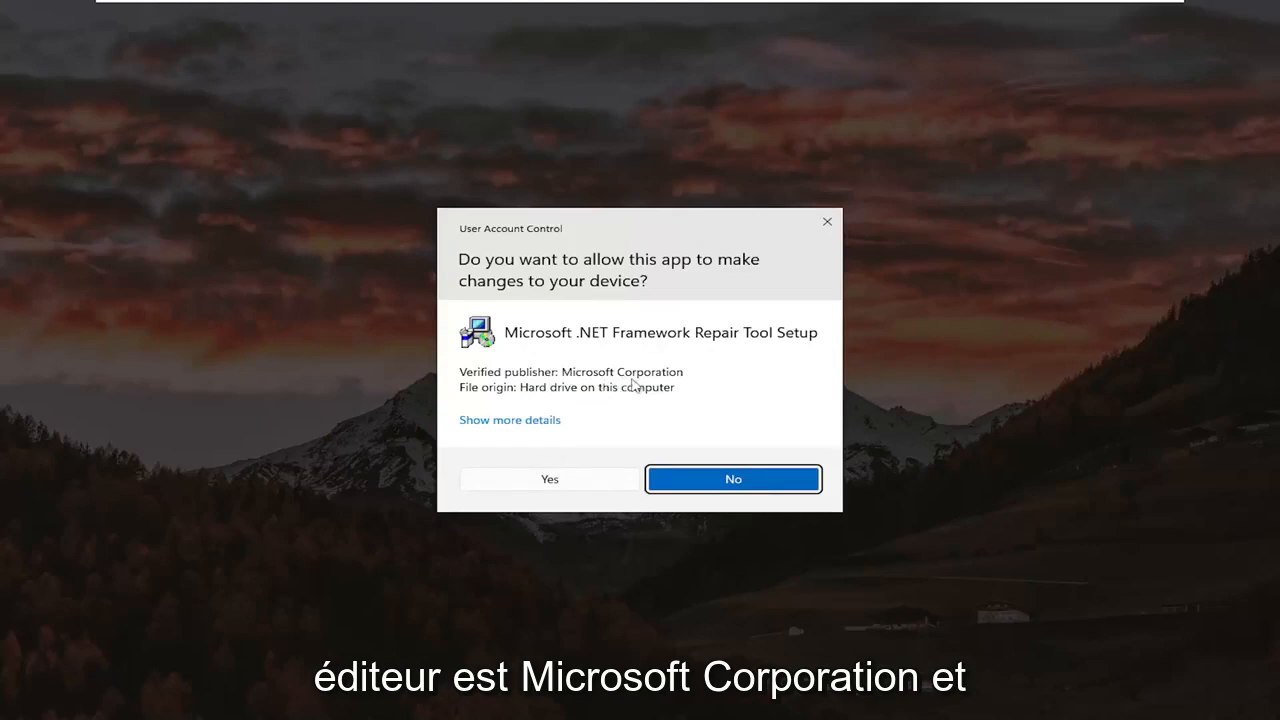
Approve the UAC prompt, run the repair tool's steps, and finish
left_click(549, 479)
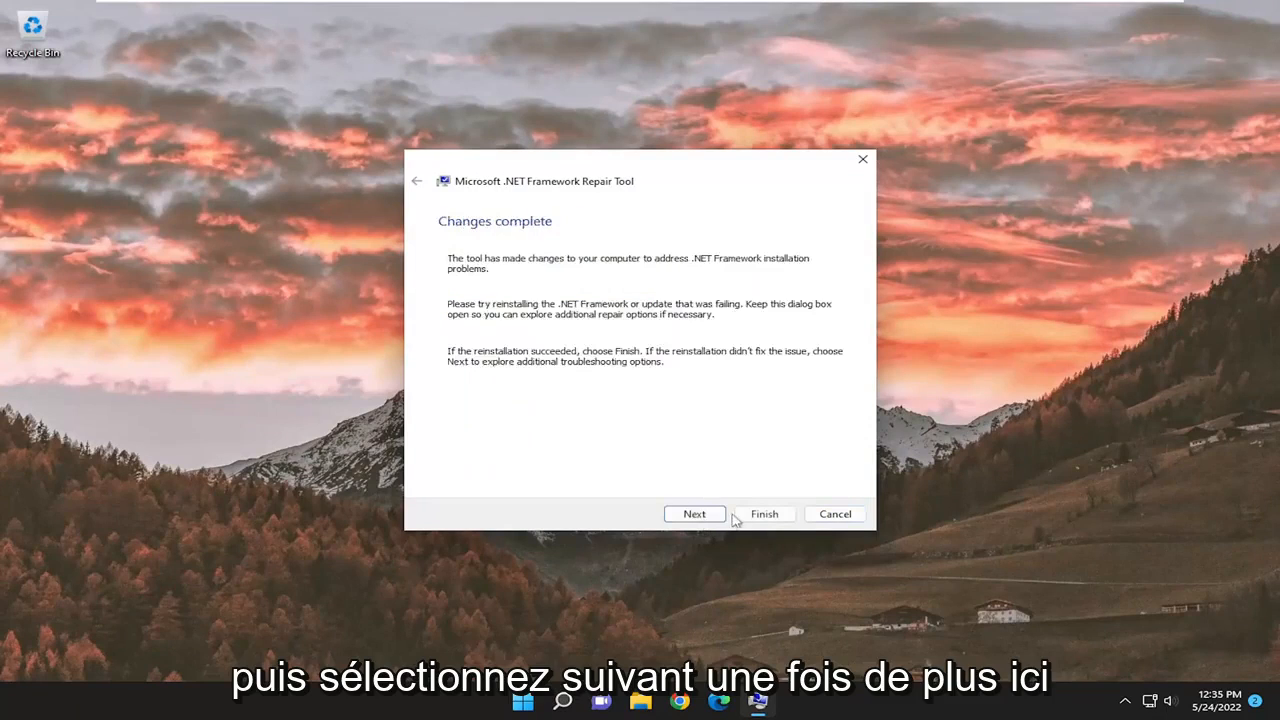
left_click(694, 513)
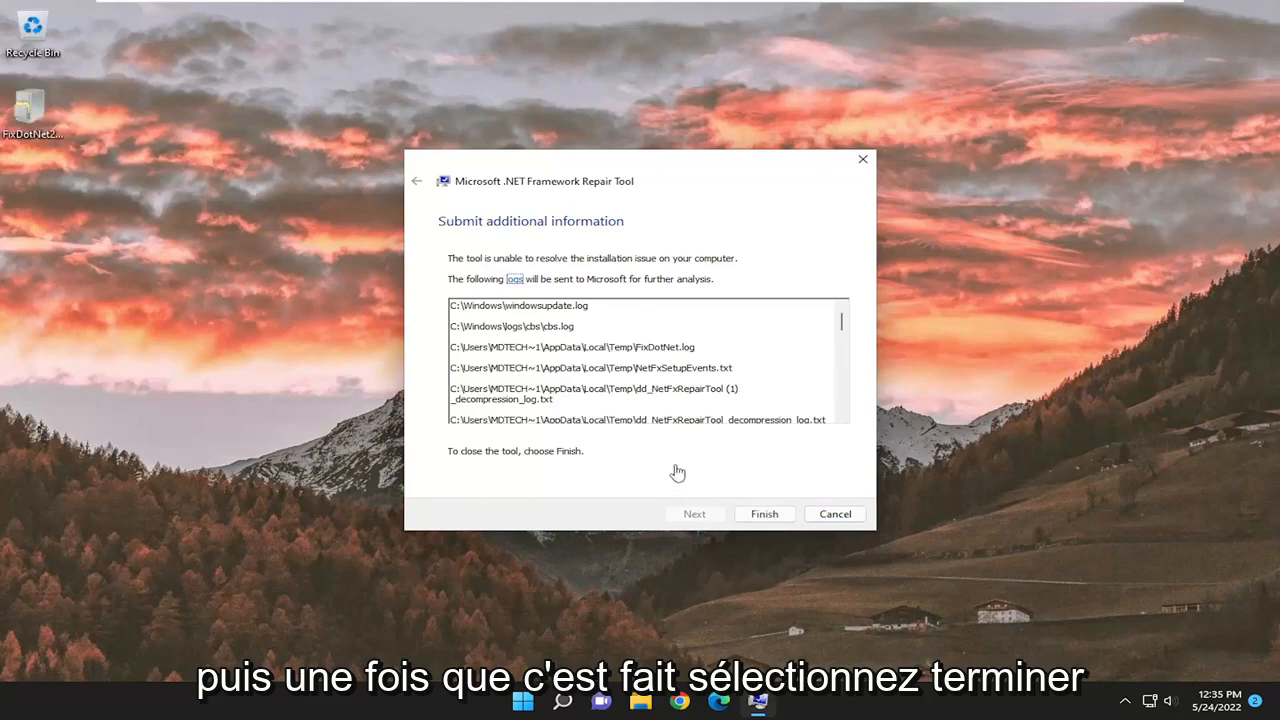
left_click(764, 513)
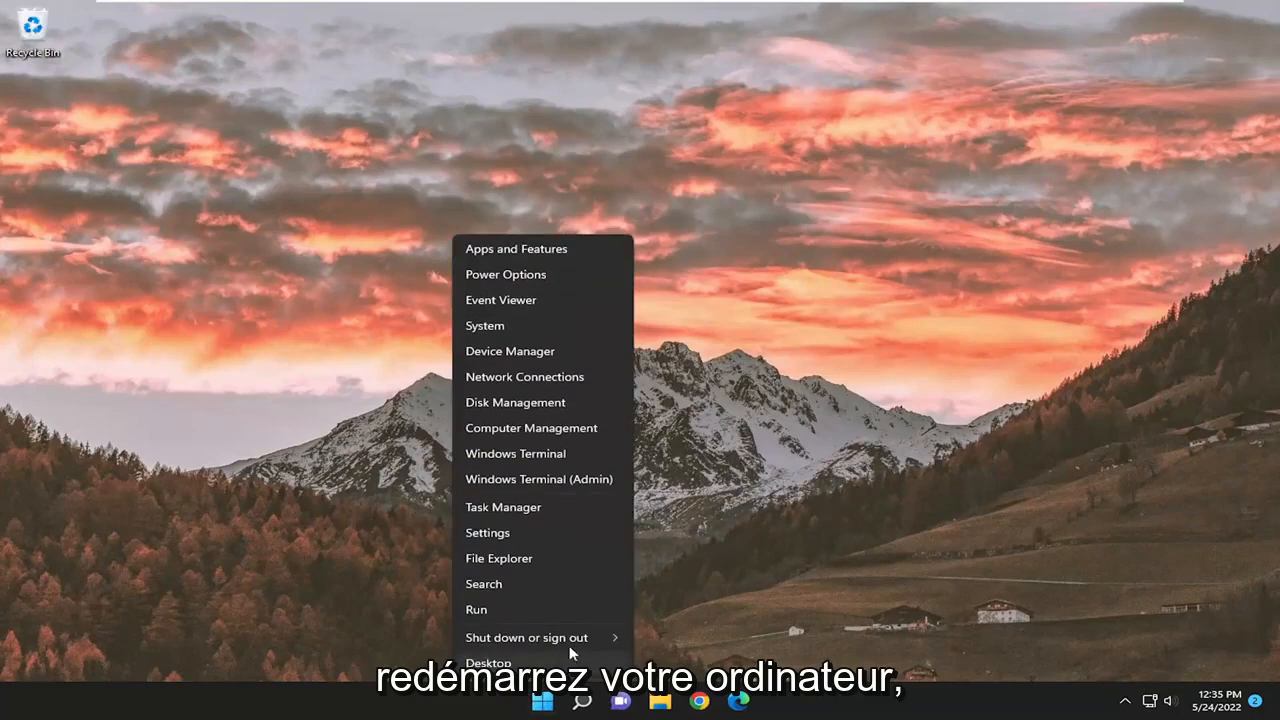
Restart the PC from the Start button's Shut down or sign out menu
left_click(527, 637)
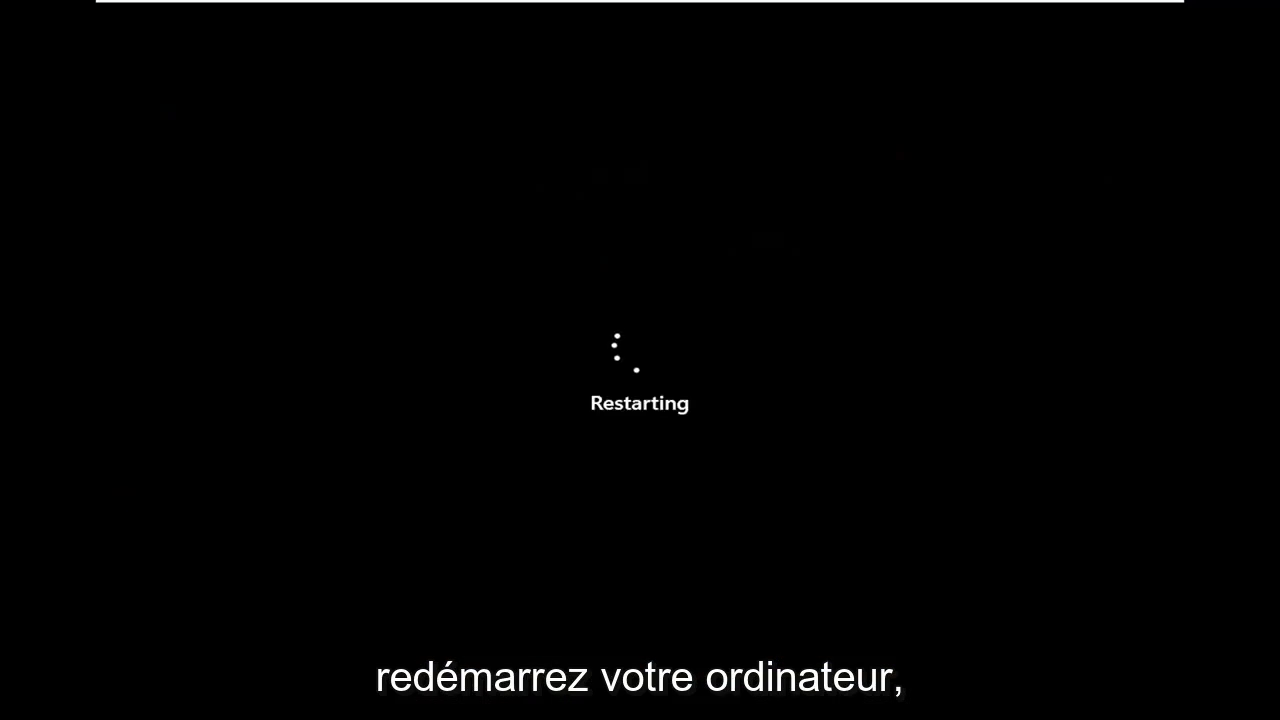